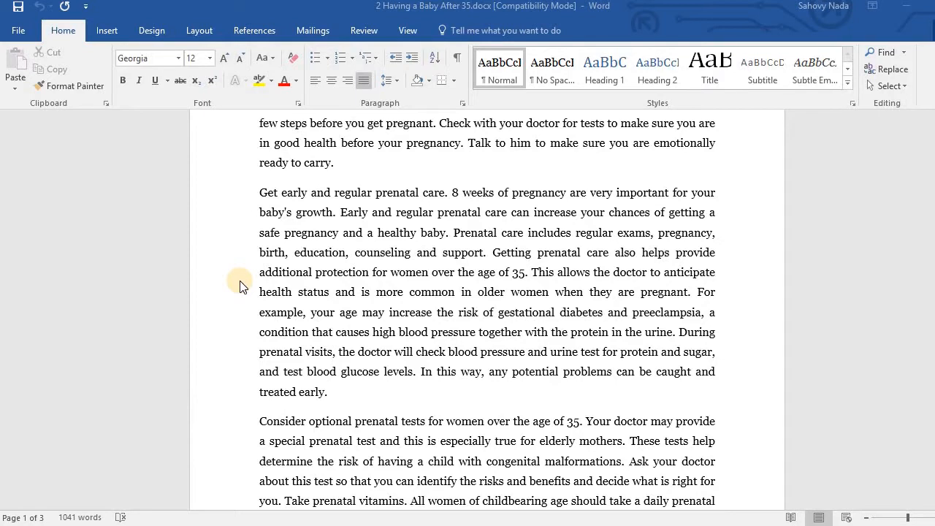
mouse_move(227, 270)
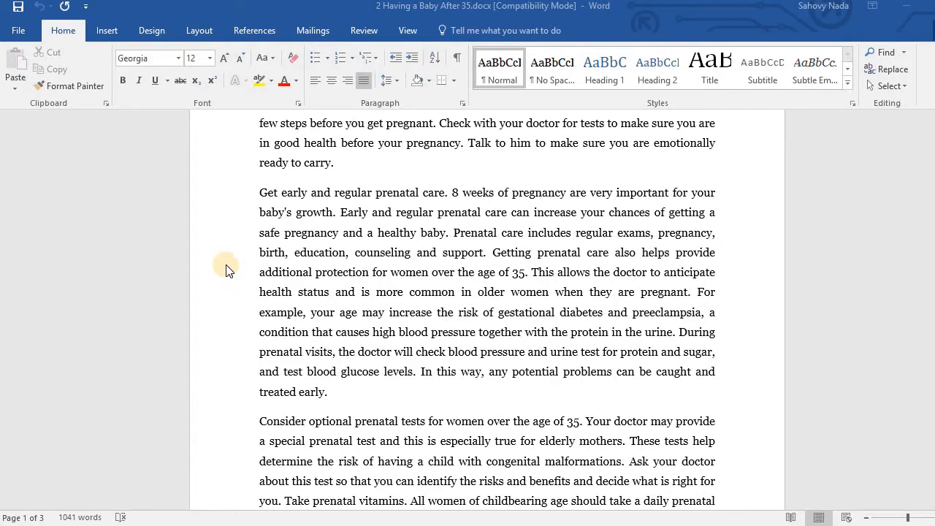
mouse_move(231, 275)
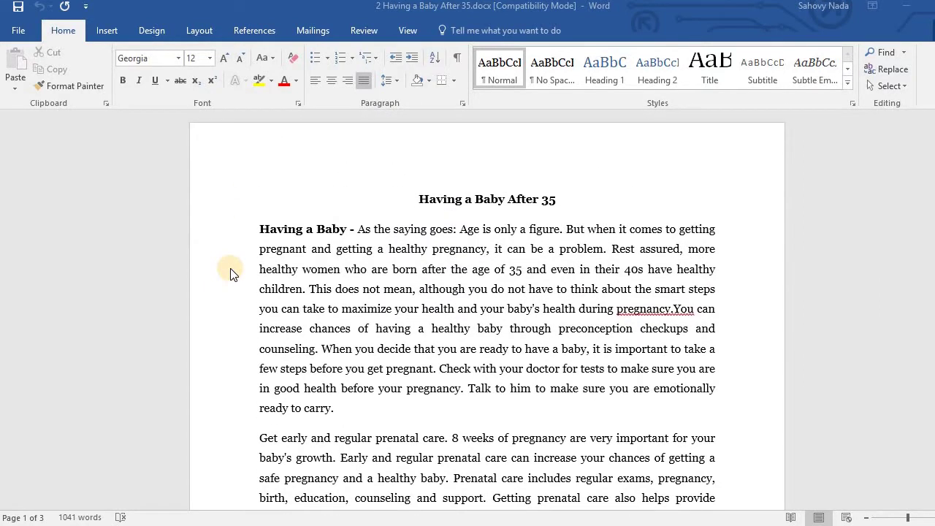
mouse_move(470, 199)
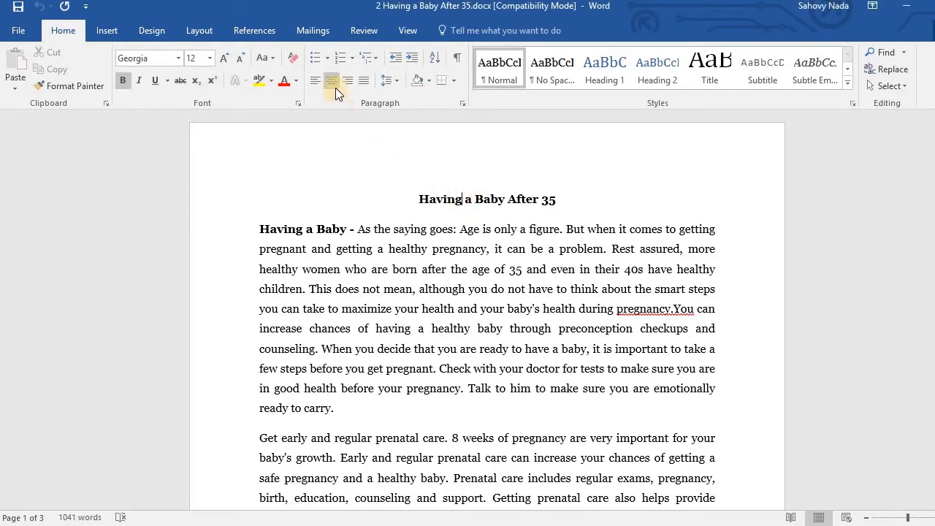
mouse_move(327, 80)
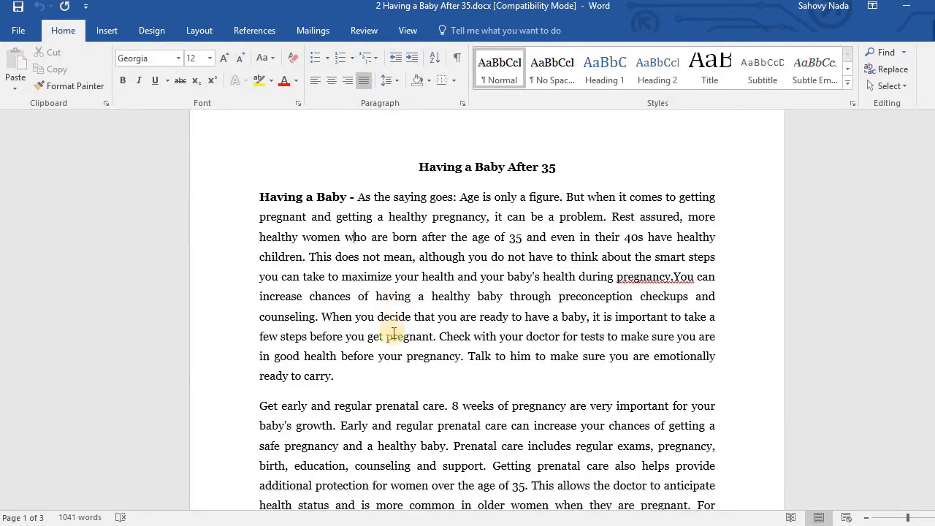
scroll("down", 3)
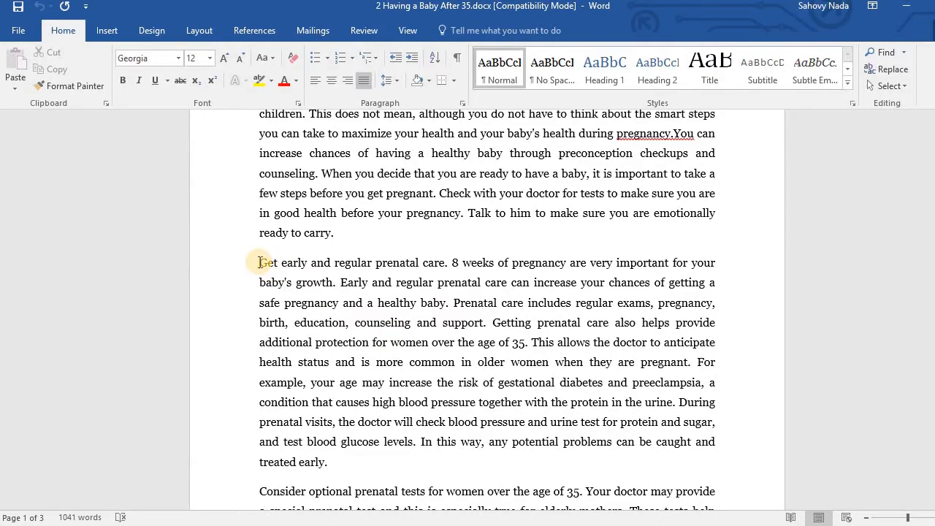
left_click_drag(258, 263, 351, 462)
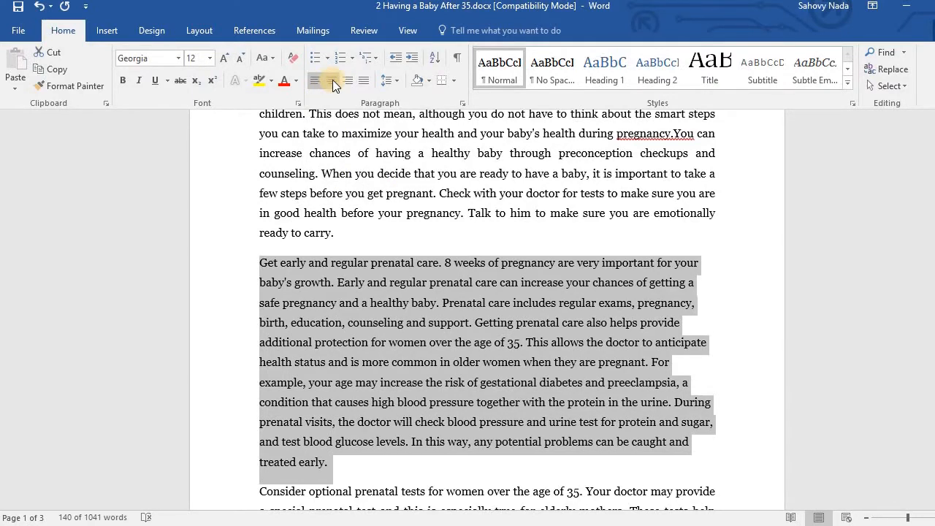
left_click(337, 81)
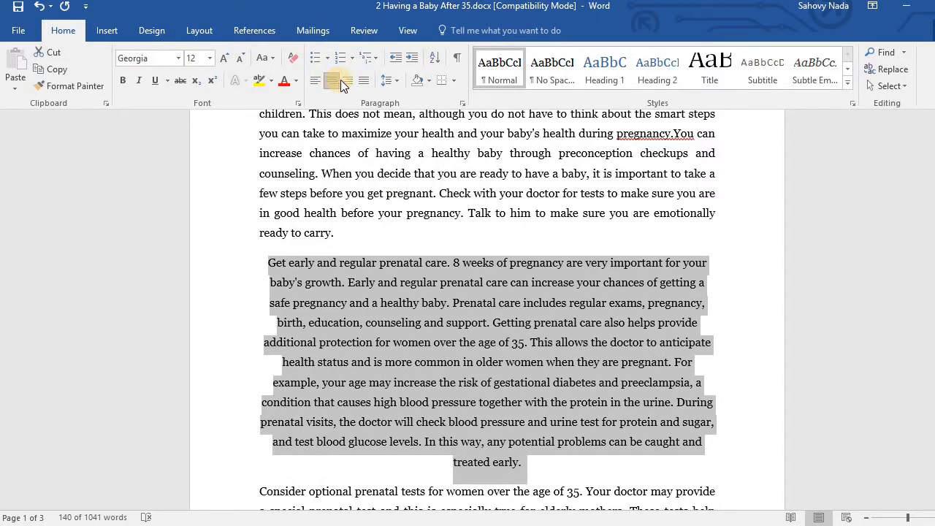
mouse_move(345, 81)
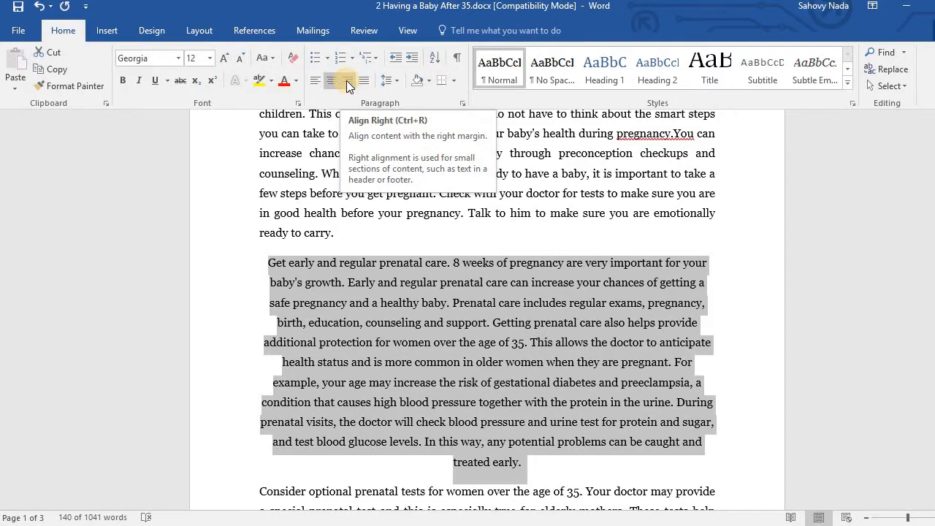
left_click(341, 80)
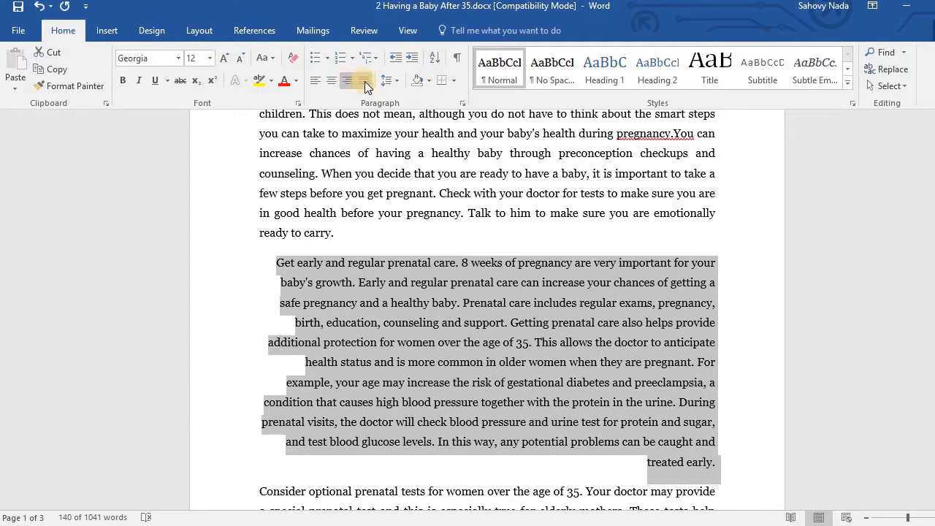
mouse_move(356, 80)
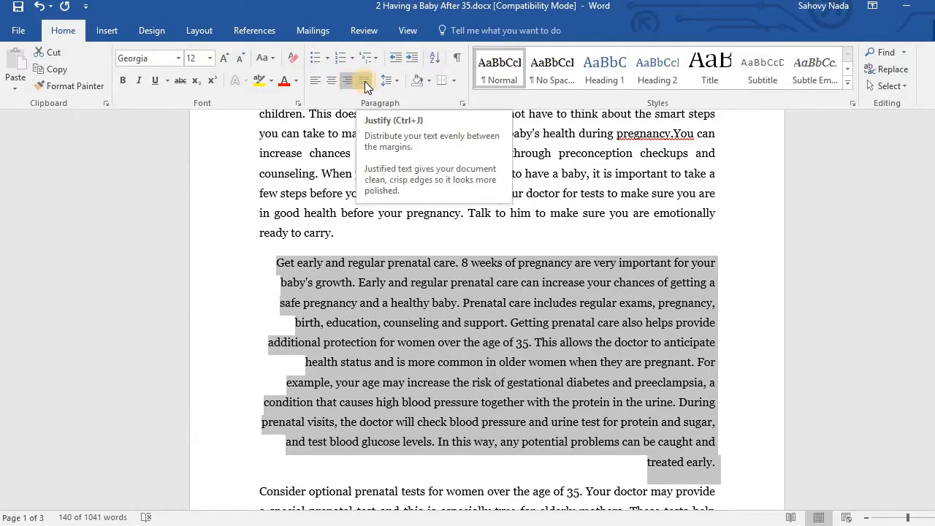
left_click(363, 81)
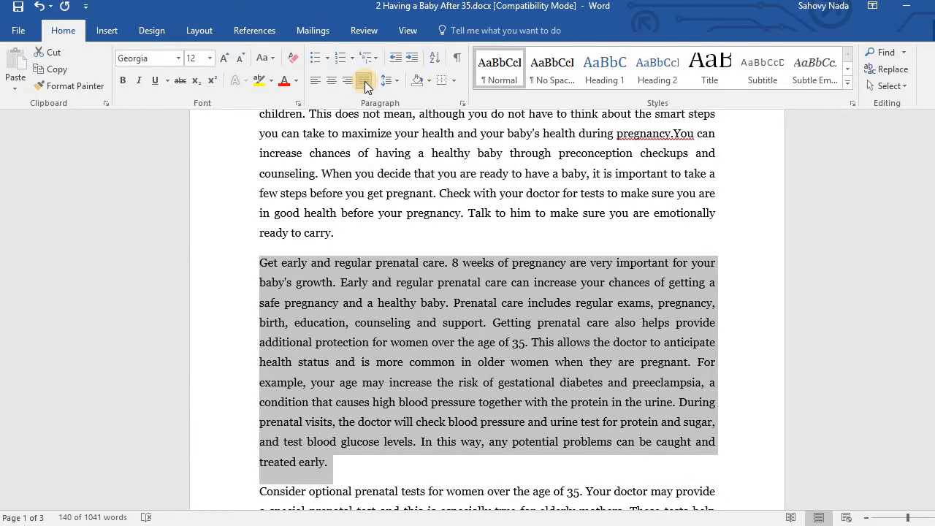
left_click(362, 81)
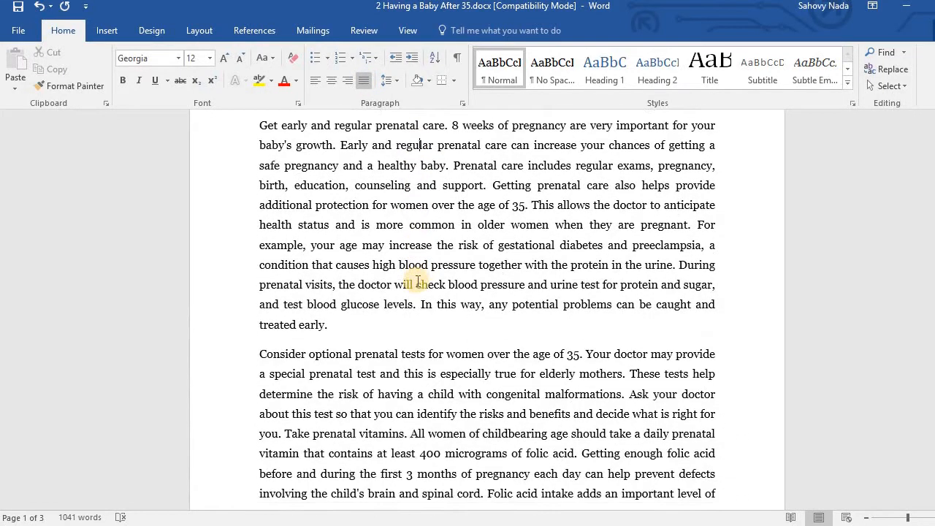
scroll("down", 3)
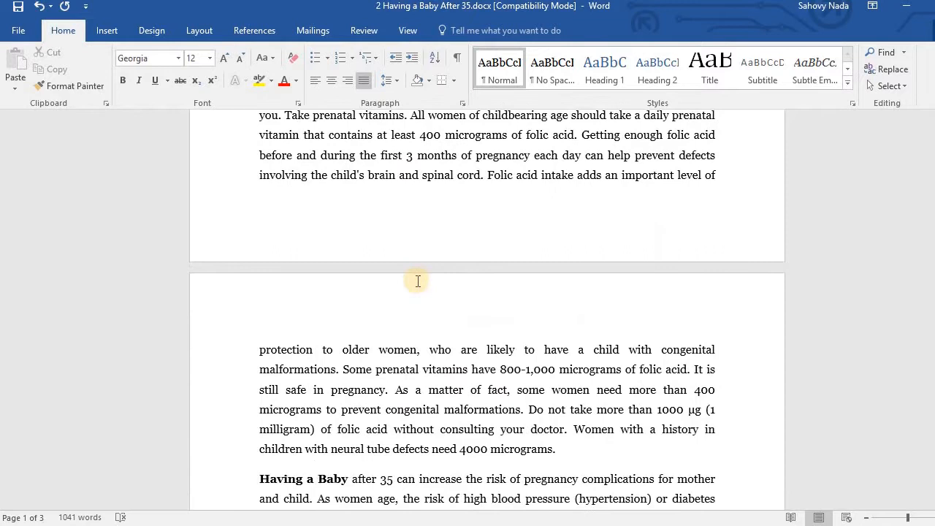
scroll("down", 3)
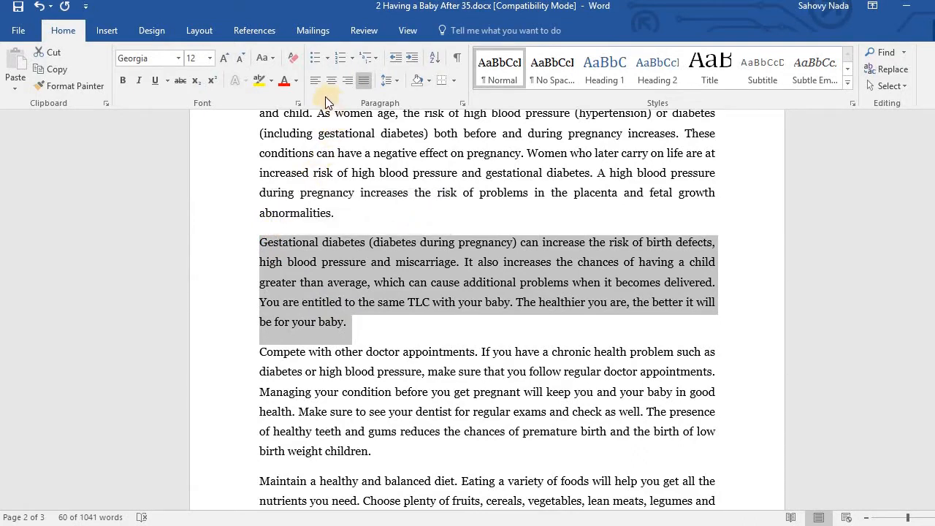
mouse_move(315, 80)
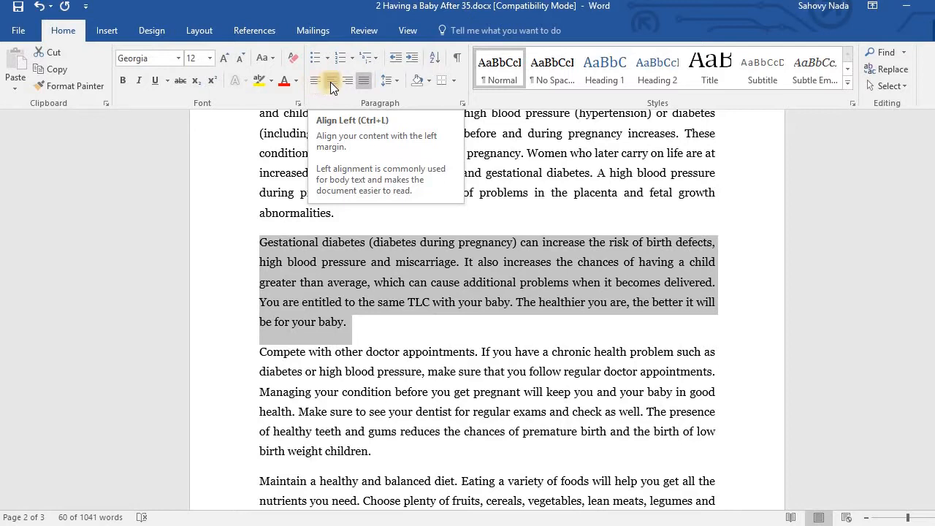
mouse_move(333, 87)
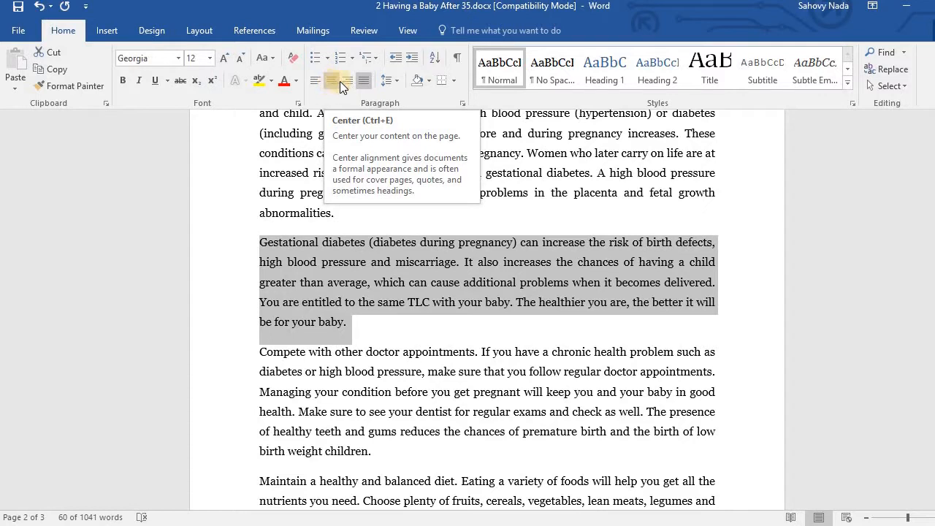
mouse_move(345, 81)
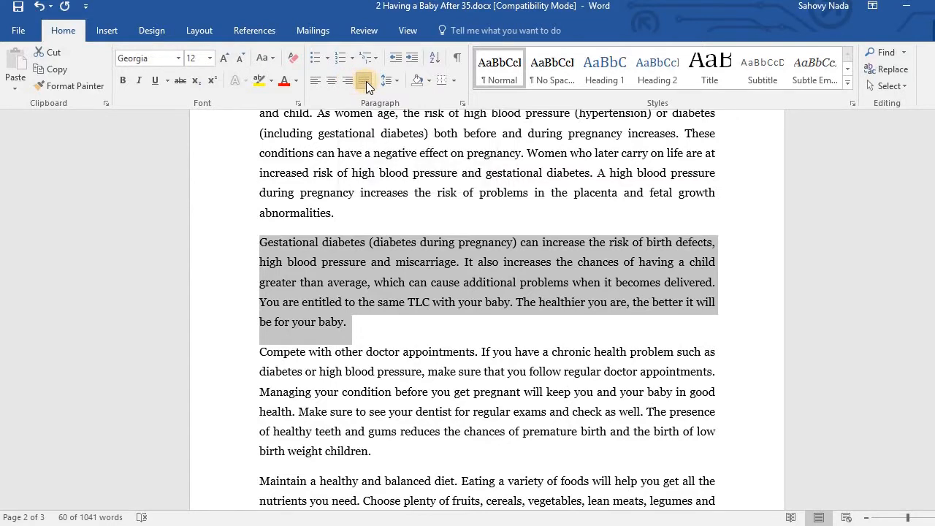
mouse_move(363, 80)
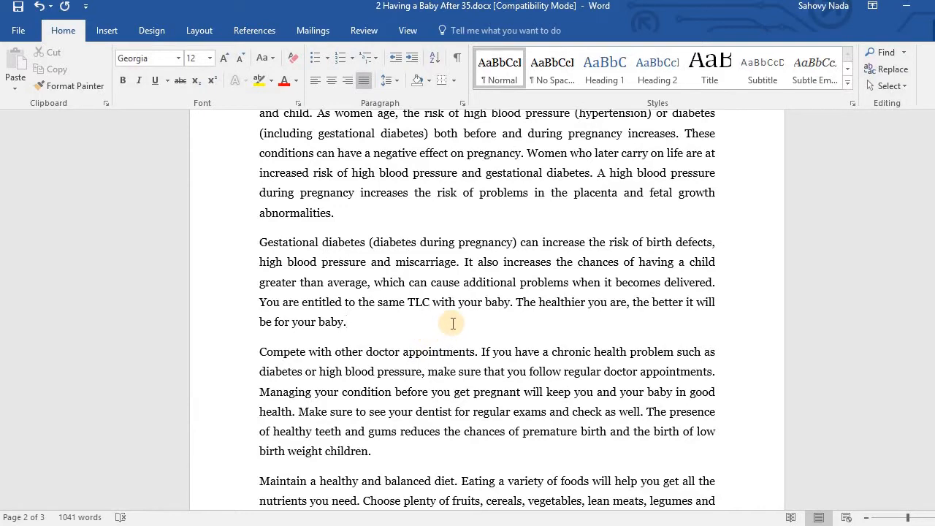
left_click(344, 323)
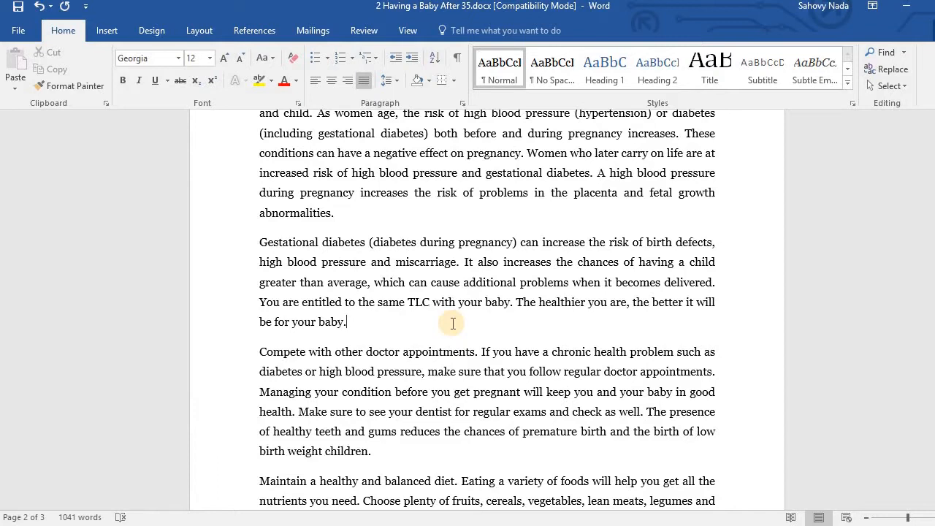
mouse_move(620, 326)
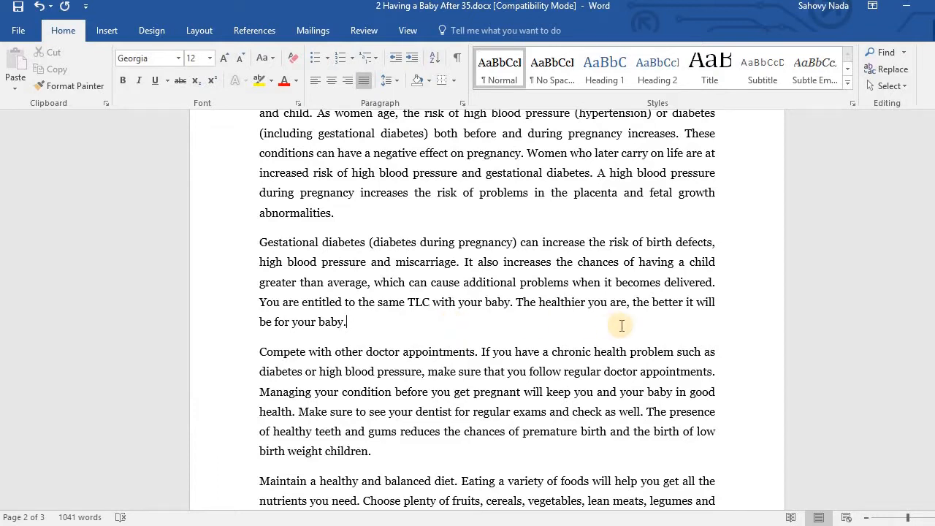